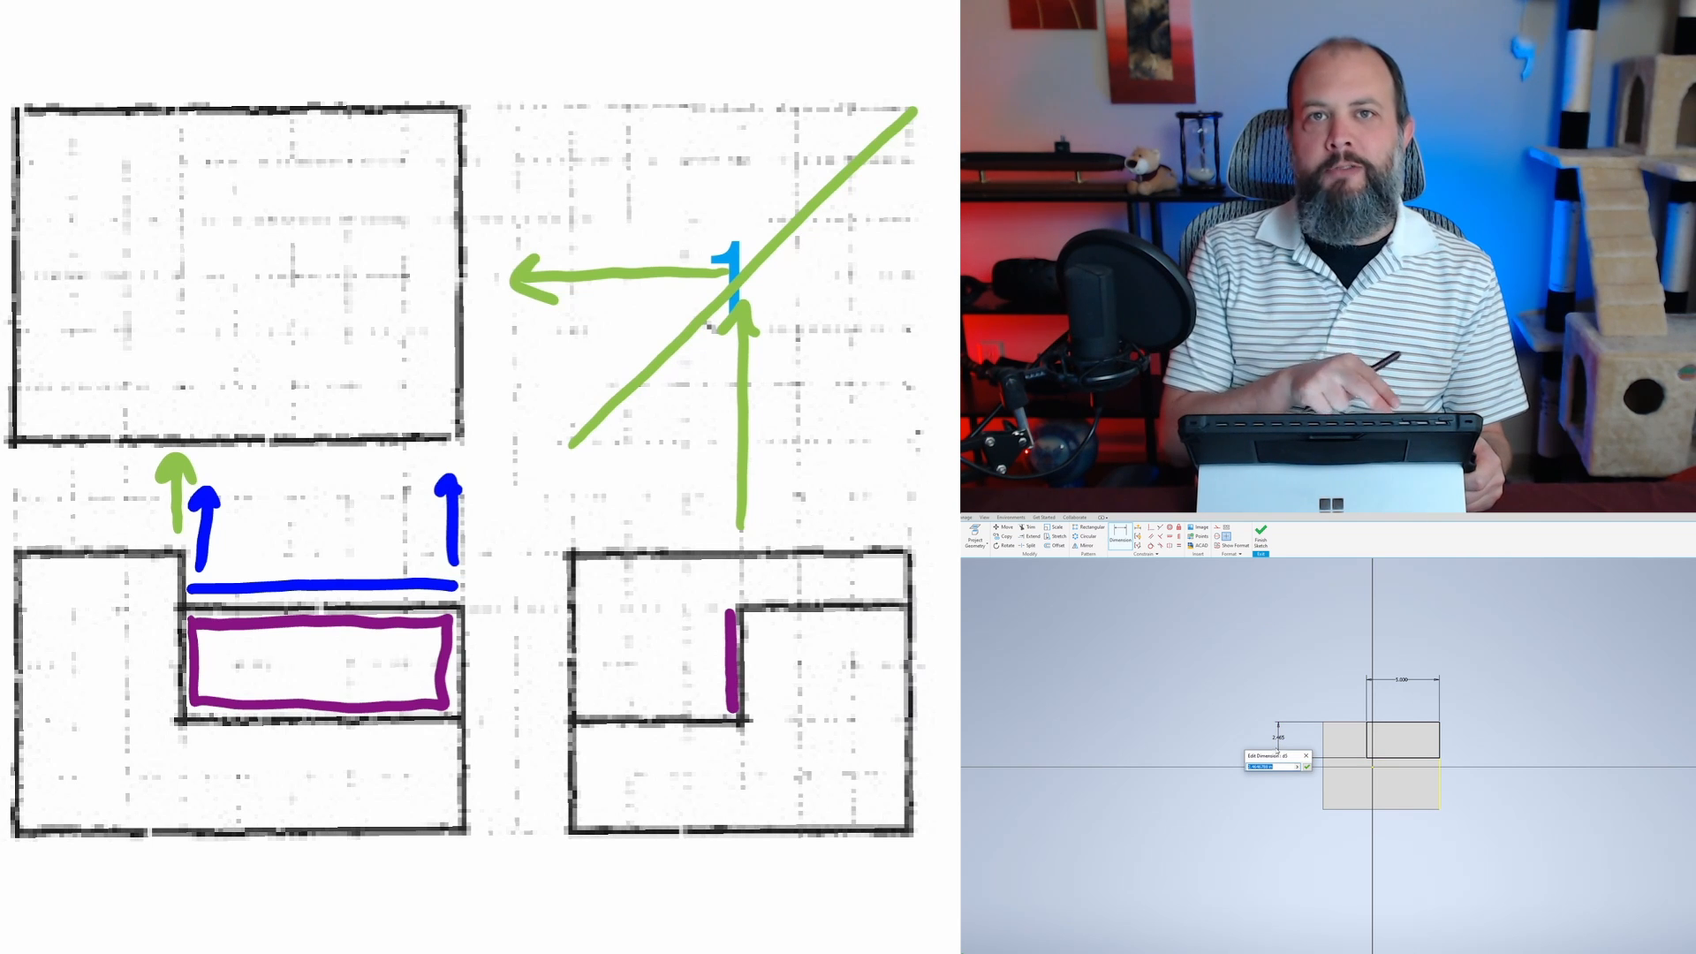
Enter the rectangle's dimension value and cut the shallow pocket into the block's top face.
left_click(1306, 765)
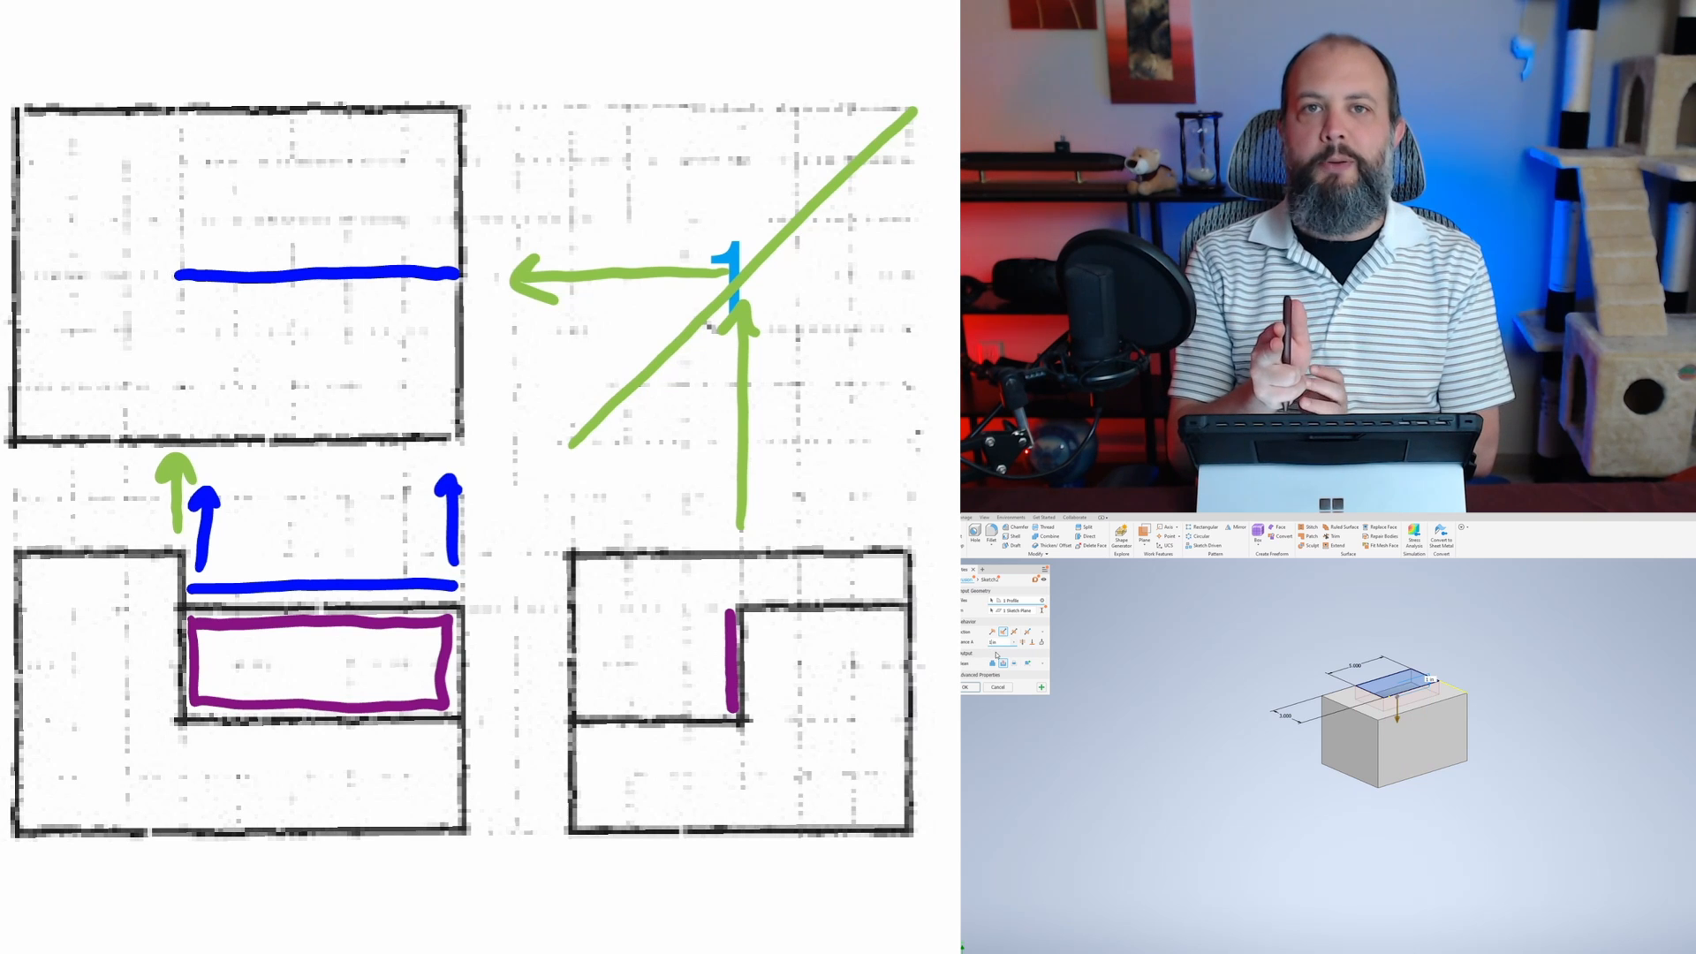
left_click(964, 688)
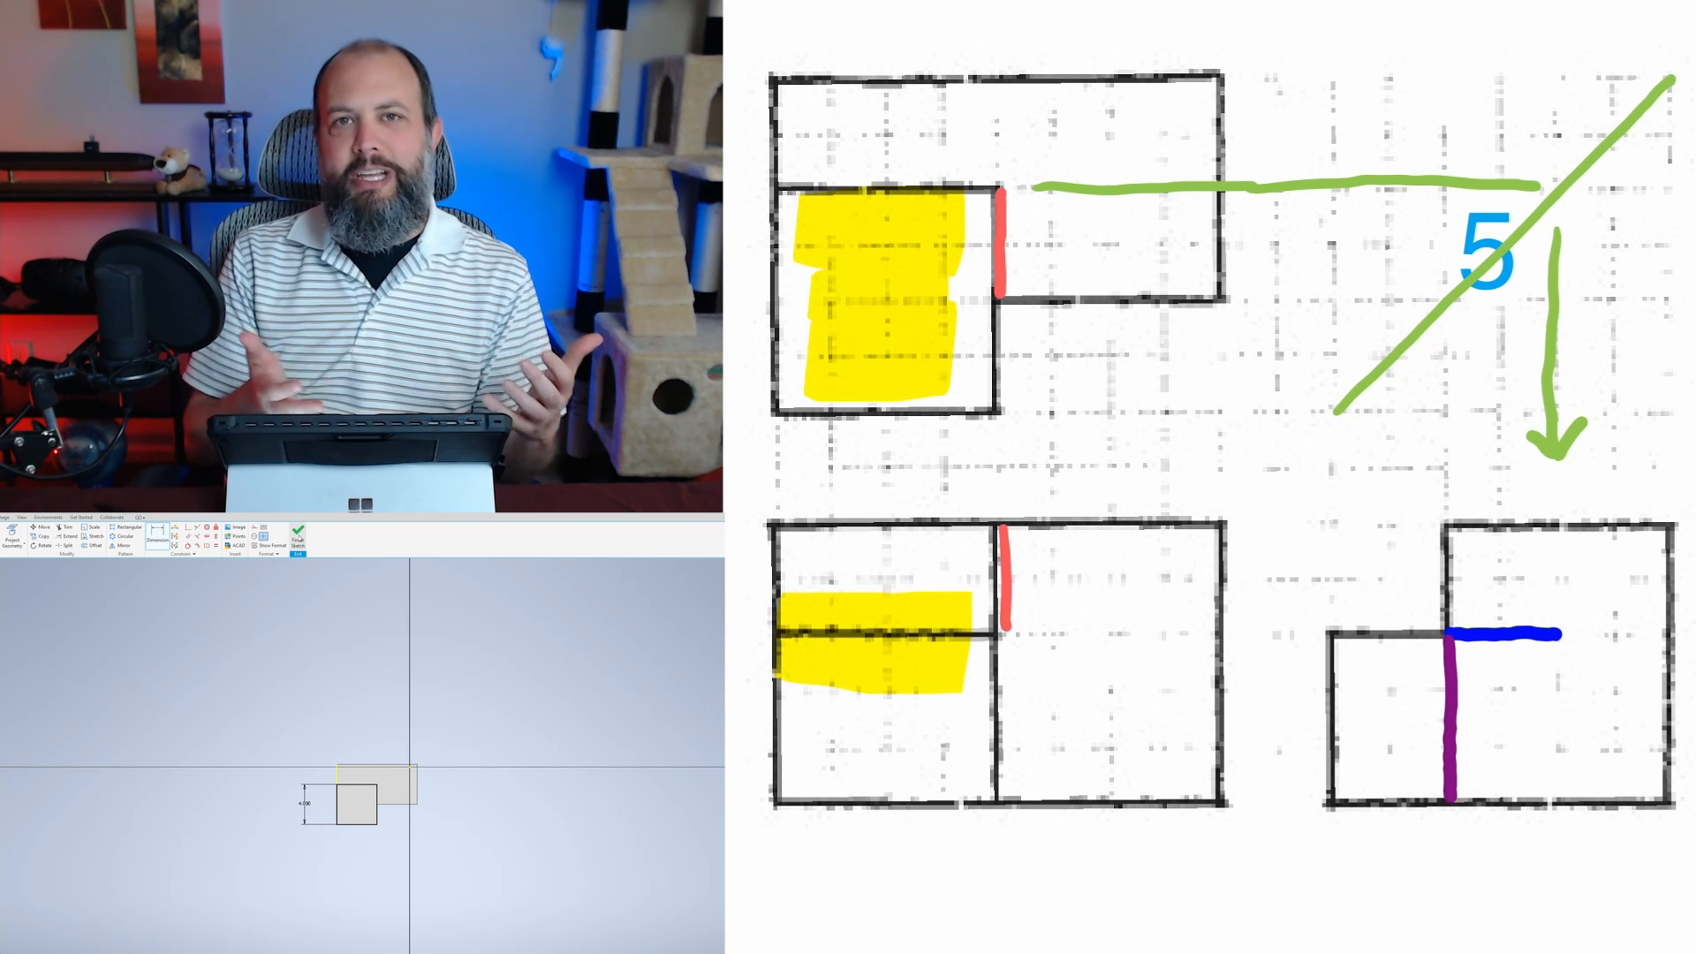
Work on the rectangle profile sketch for the problem 5 block.
left_click(300, 538)
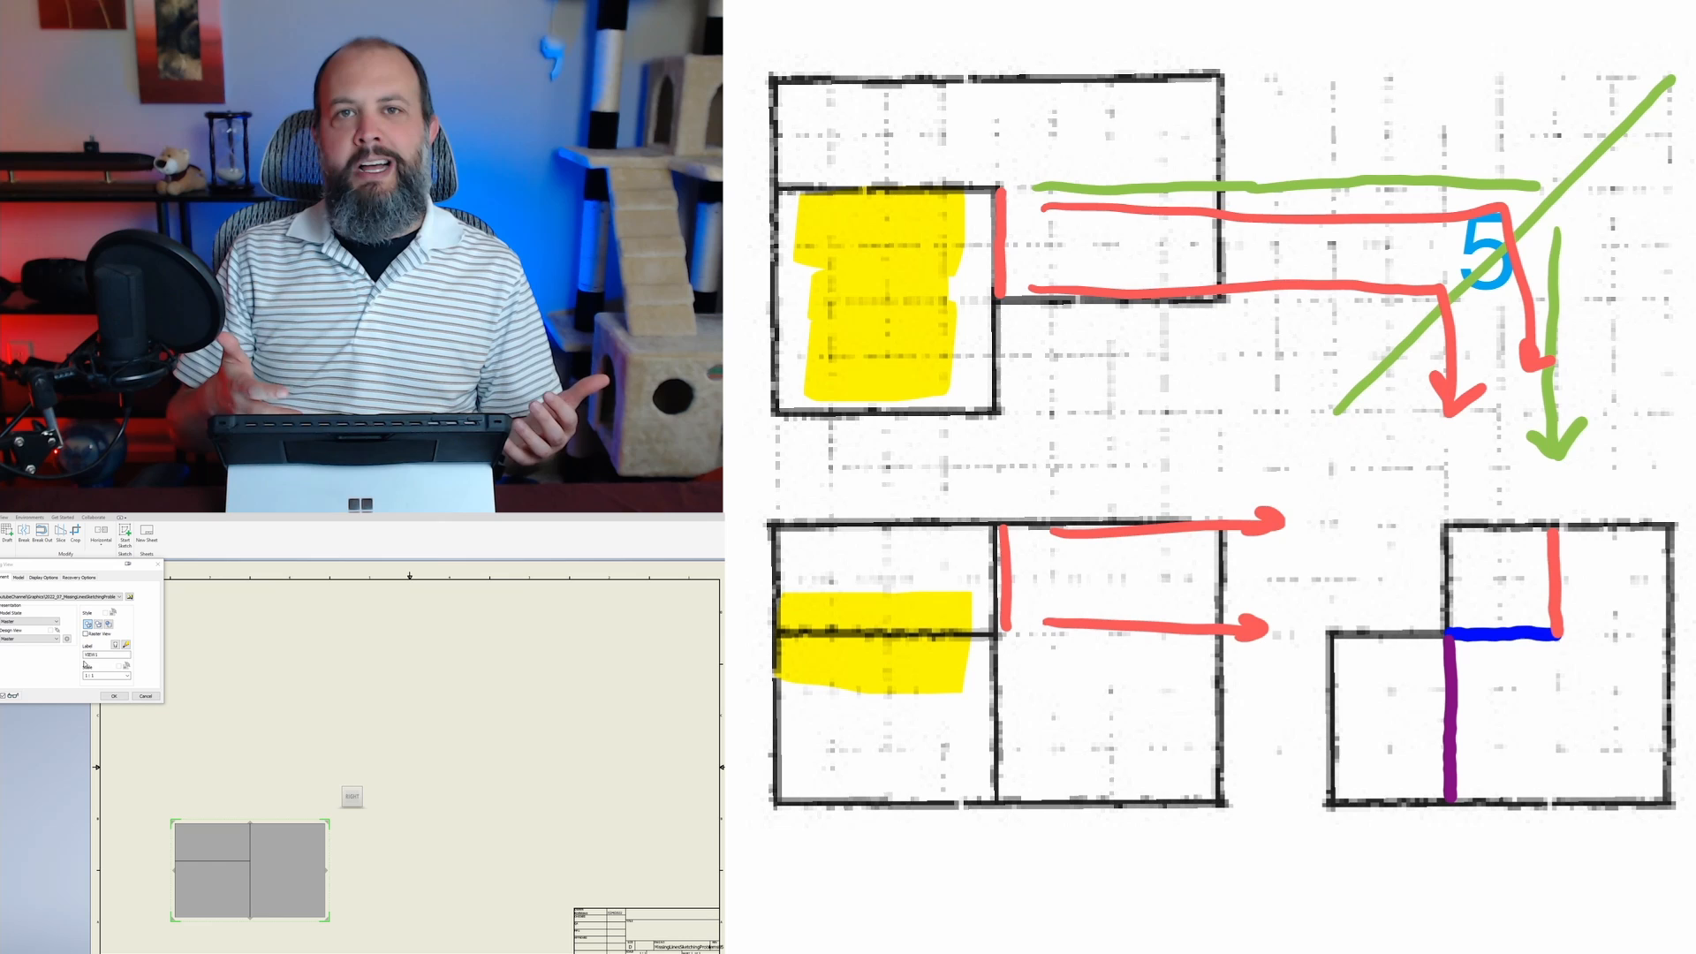
Confirm placement of the problem 5 base view on the drawing sheet.
left_click(115, 695)
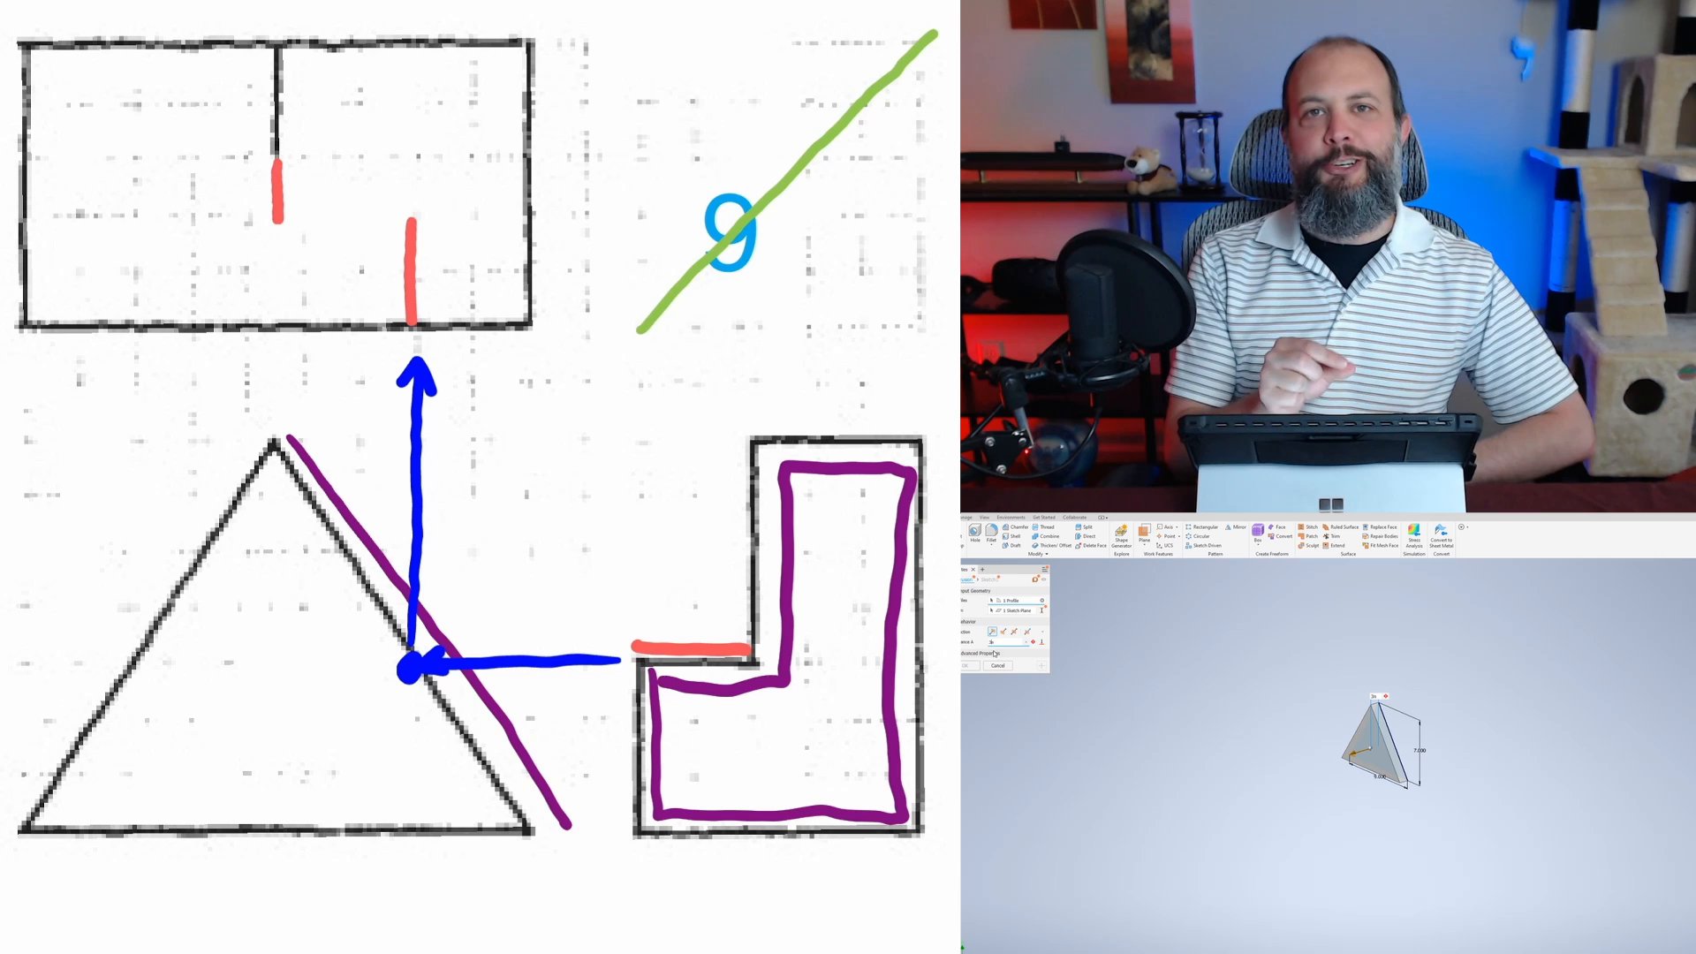
Confirm the extrusion of the triangular profile into the problem 9 solid.
left_click(979, 665)
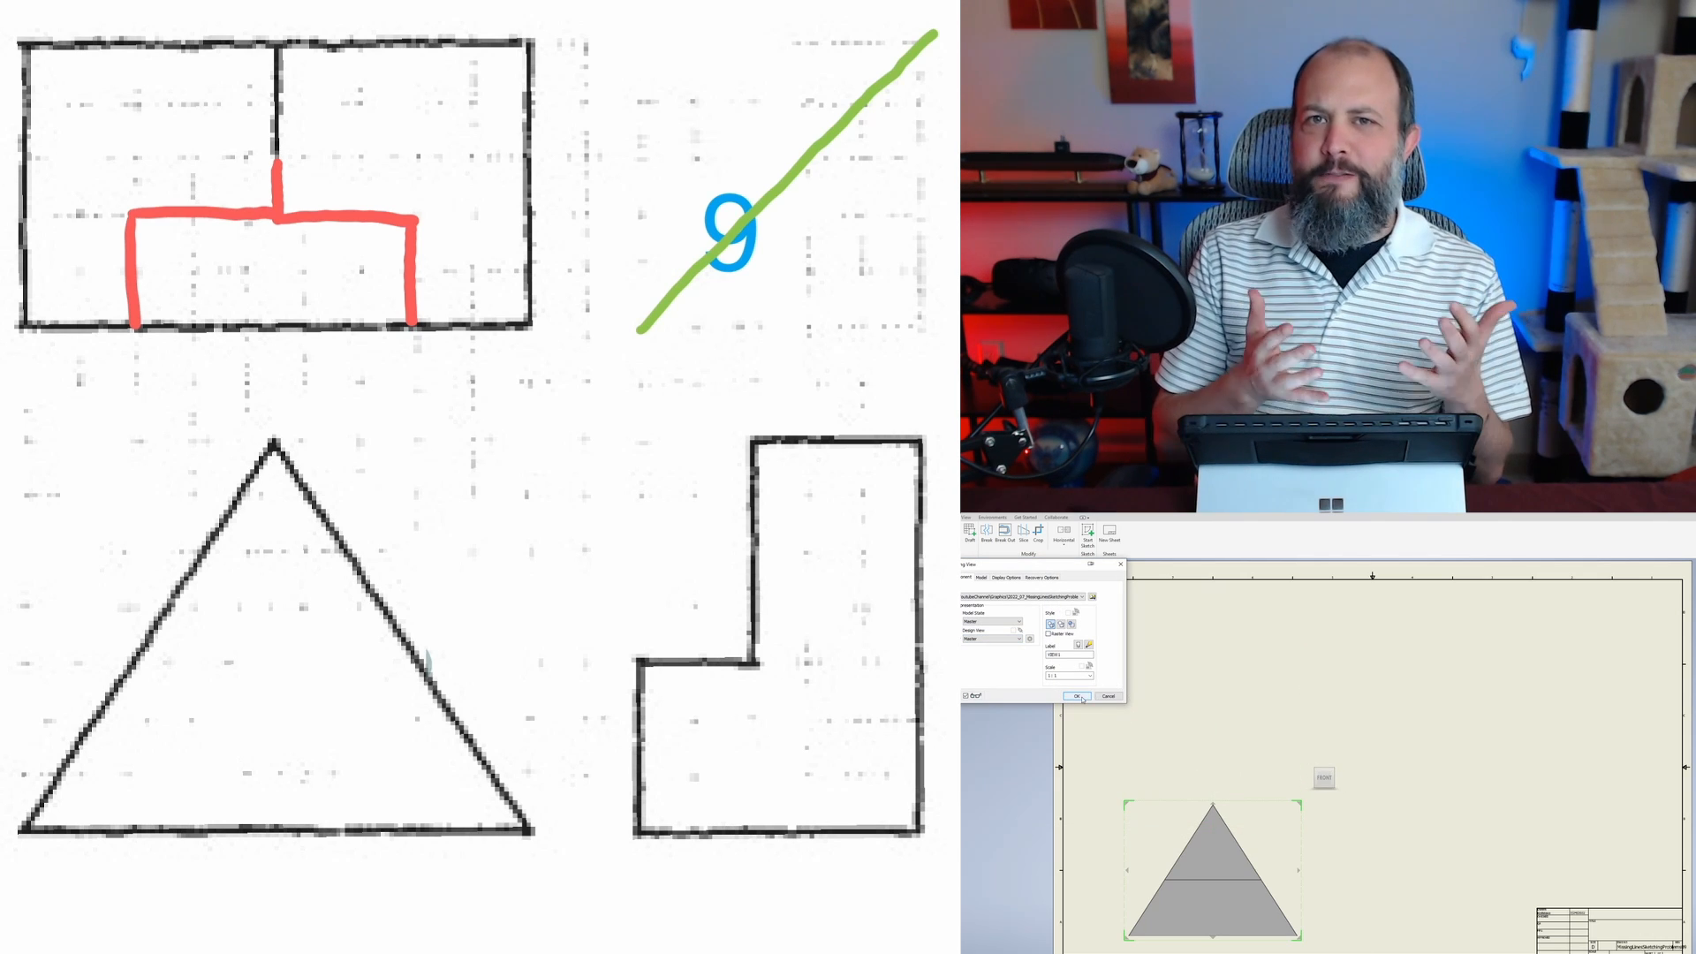
Confirm the triangle base view and drag out a projected view from it.
left_click(1076, 695)
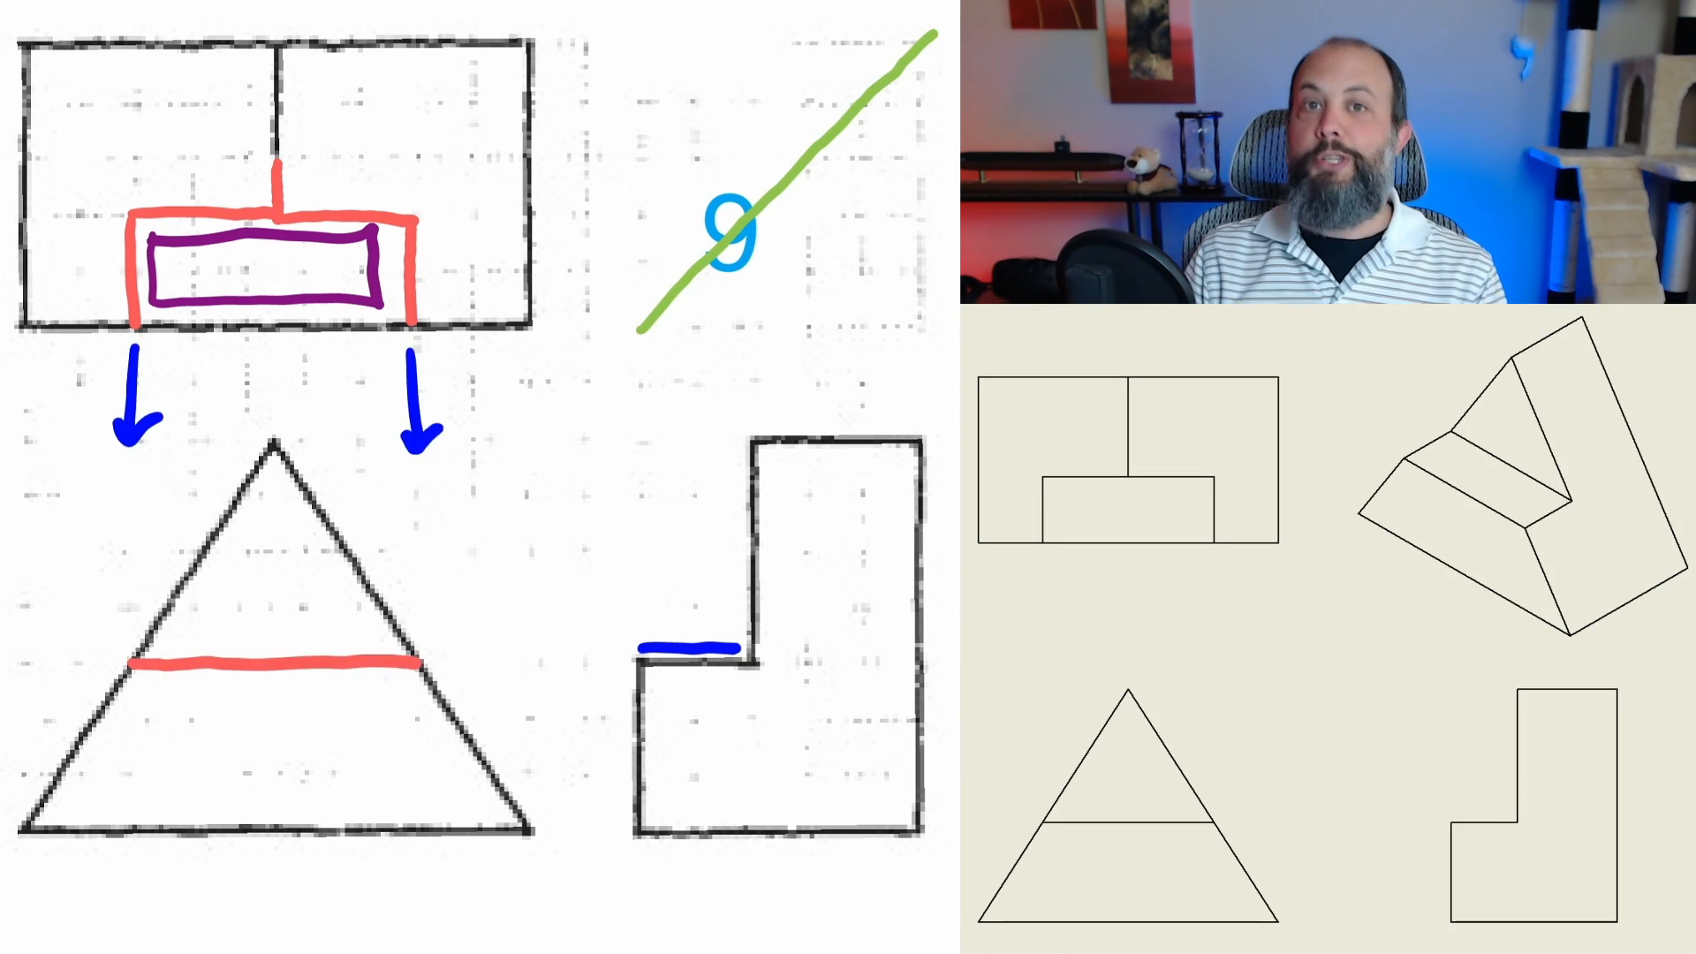
left_click_drag(736, 652, 487, 655)
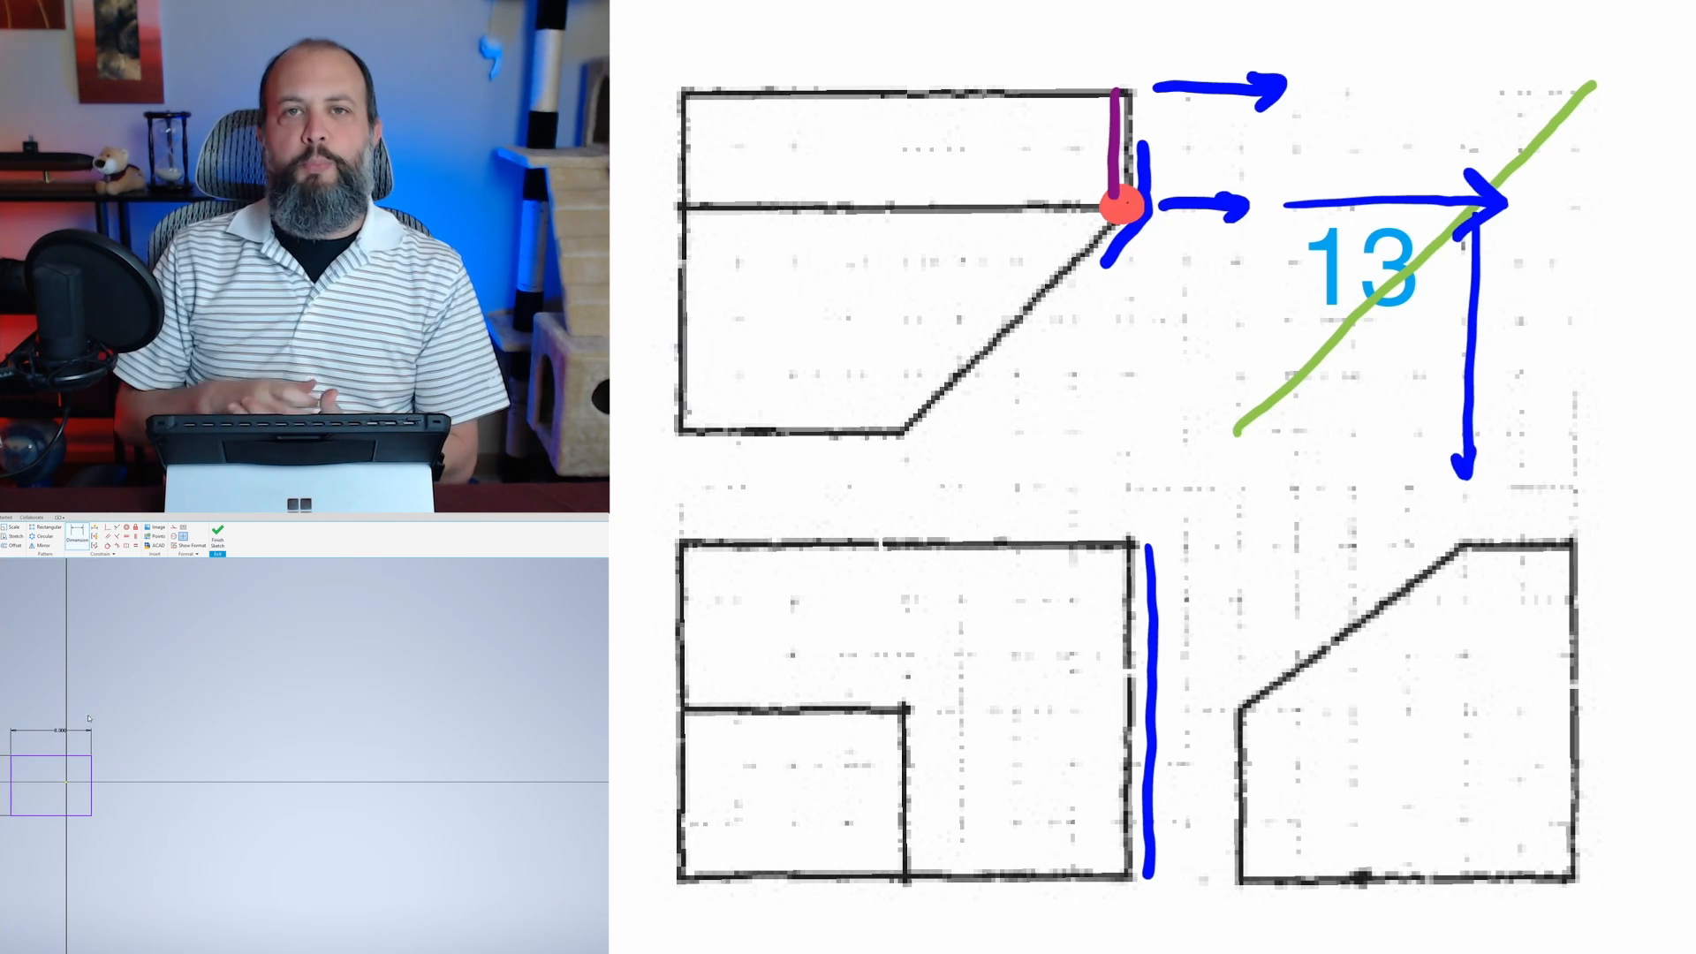
Sketch and shape the problem 13 part with its inclined face.
left_click(217, 535)
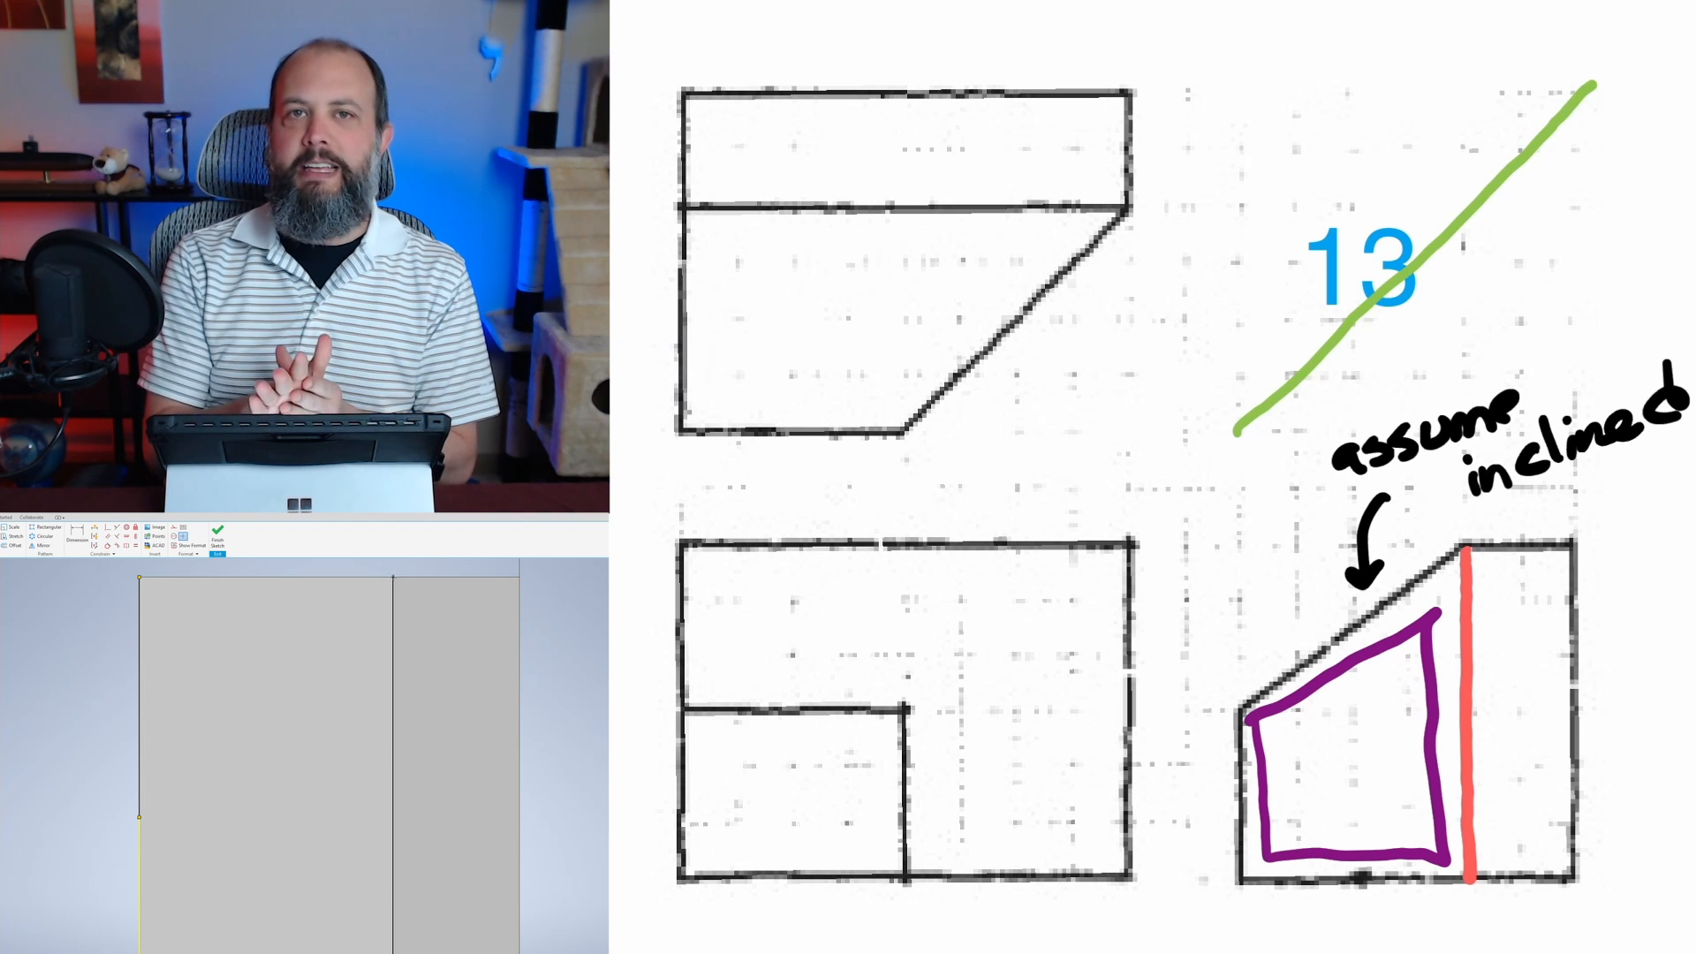
left_click_drag(141, 806, 395, 588)
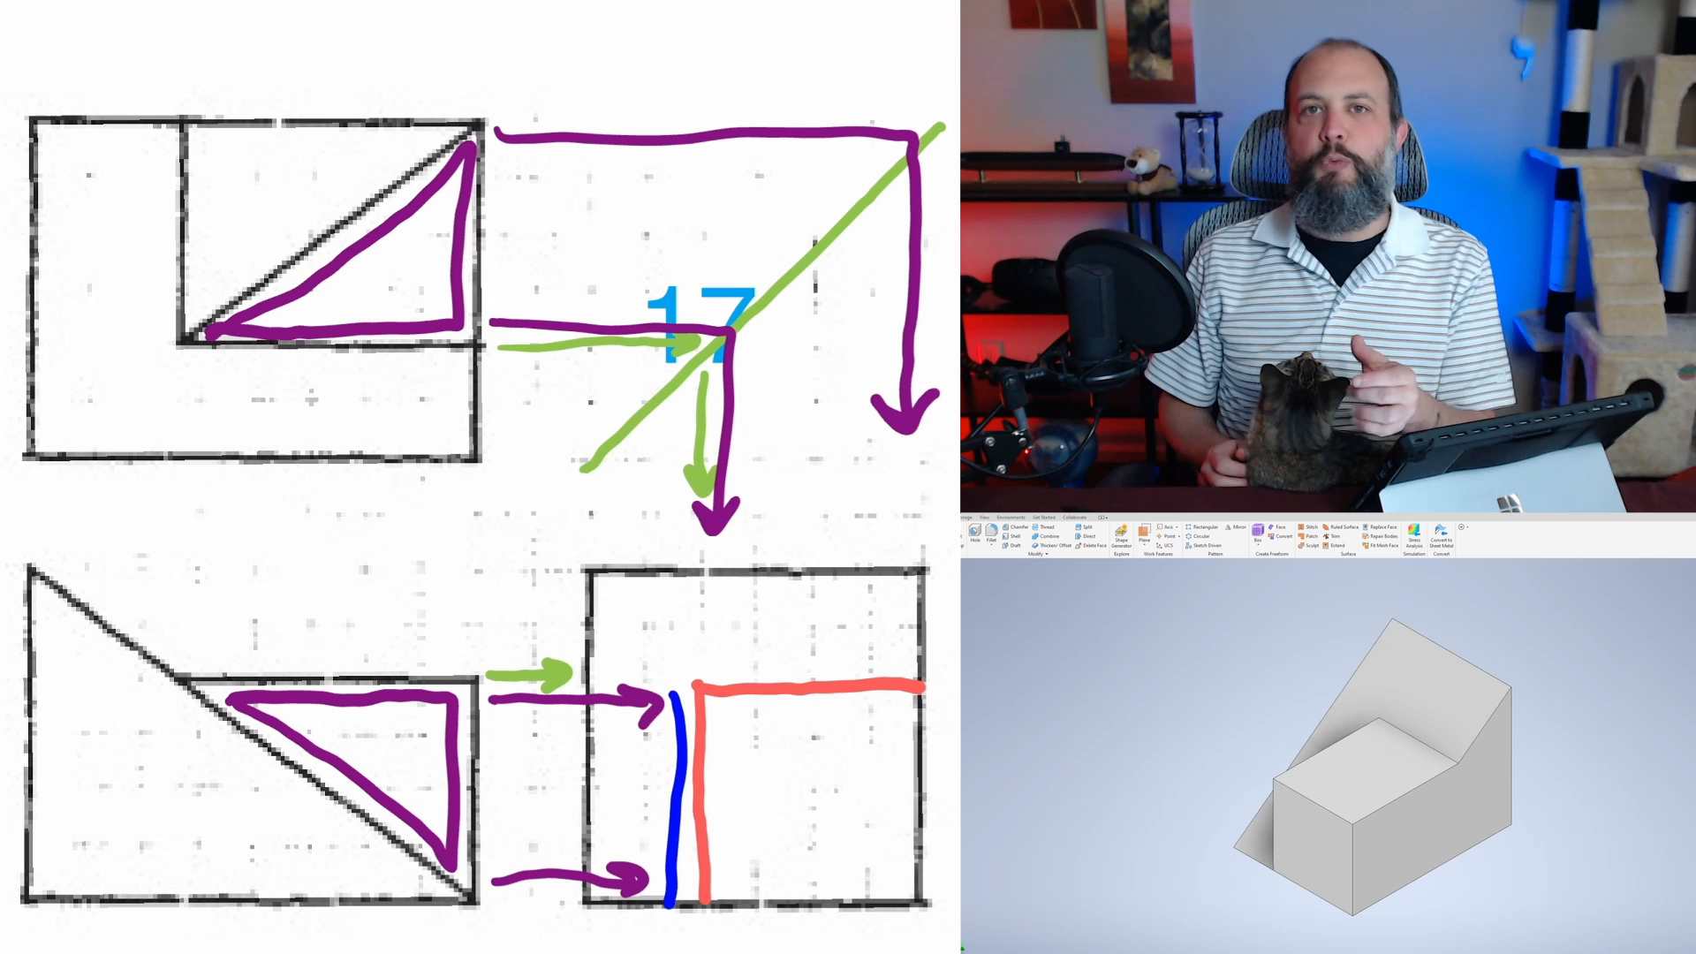
Build the problem 17 wedge-and-block solid.
left_click(1133, 535)
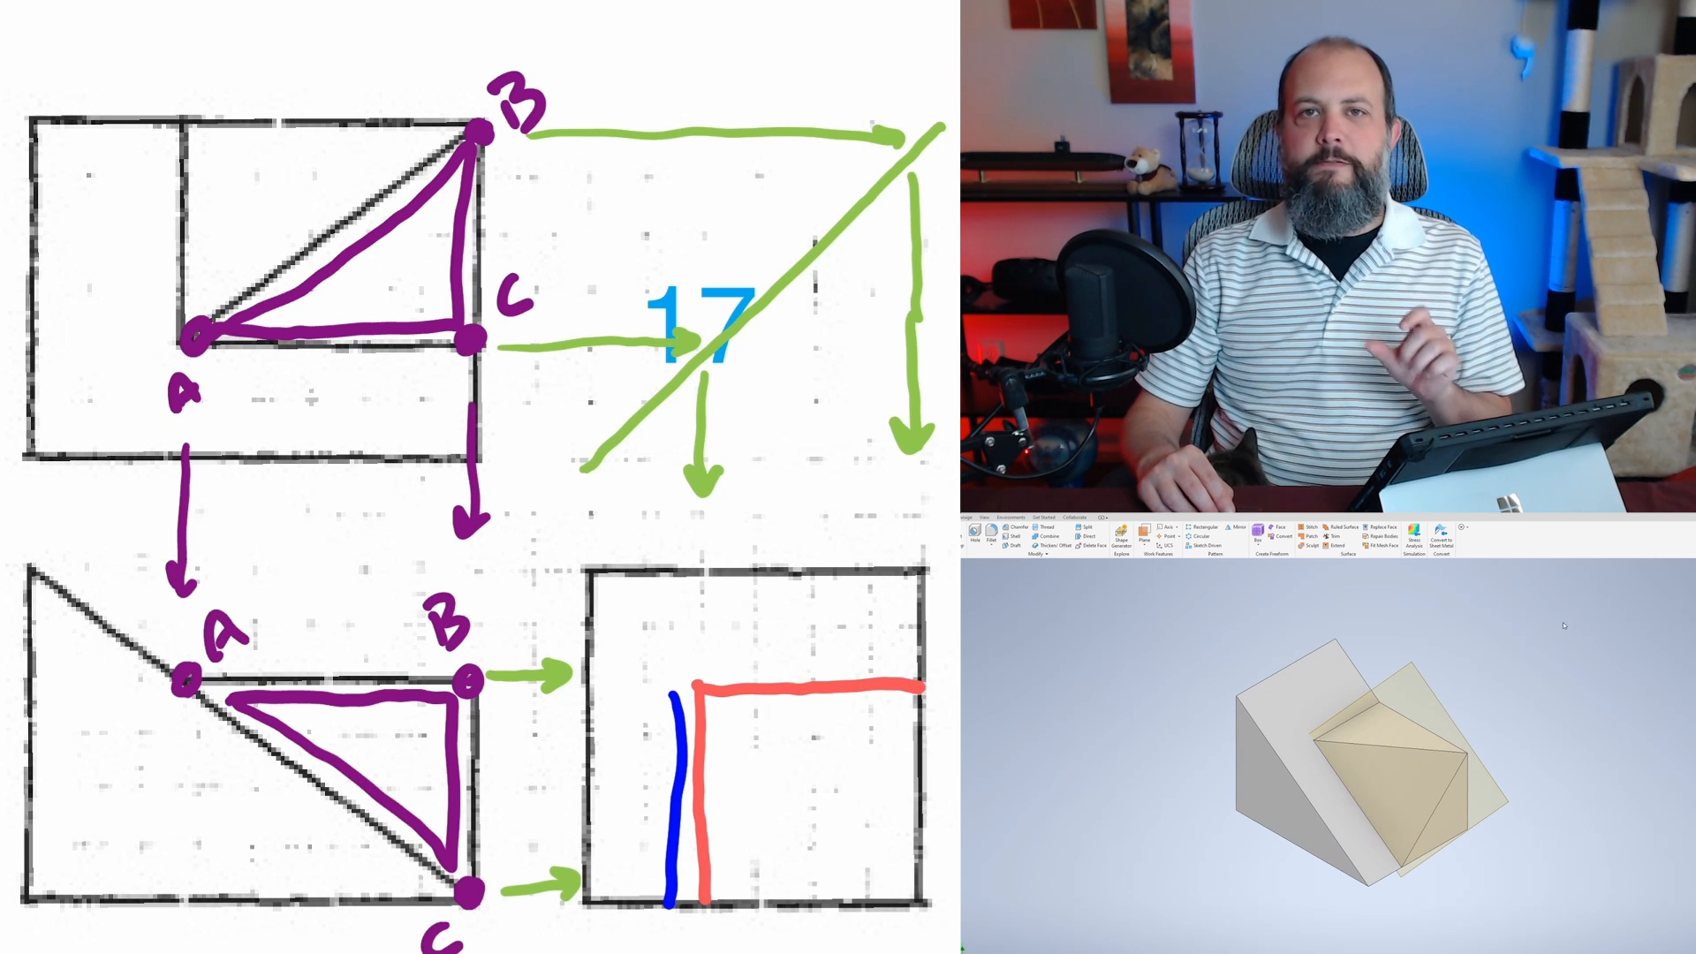
Start the problem 17 drawing and confirm its base view.
left_click(1130, 529)
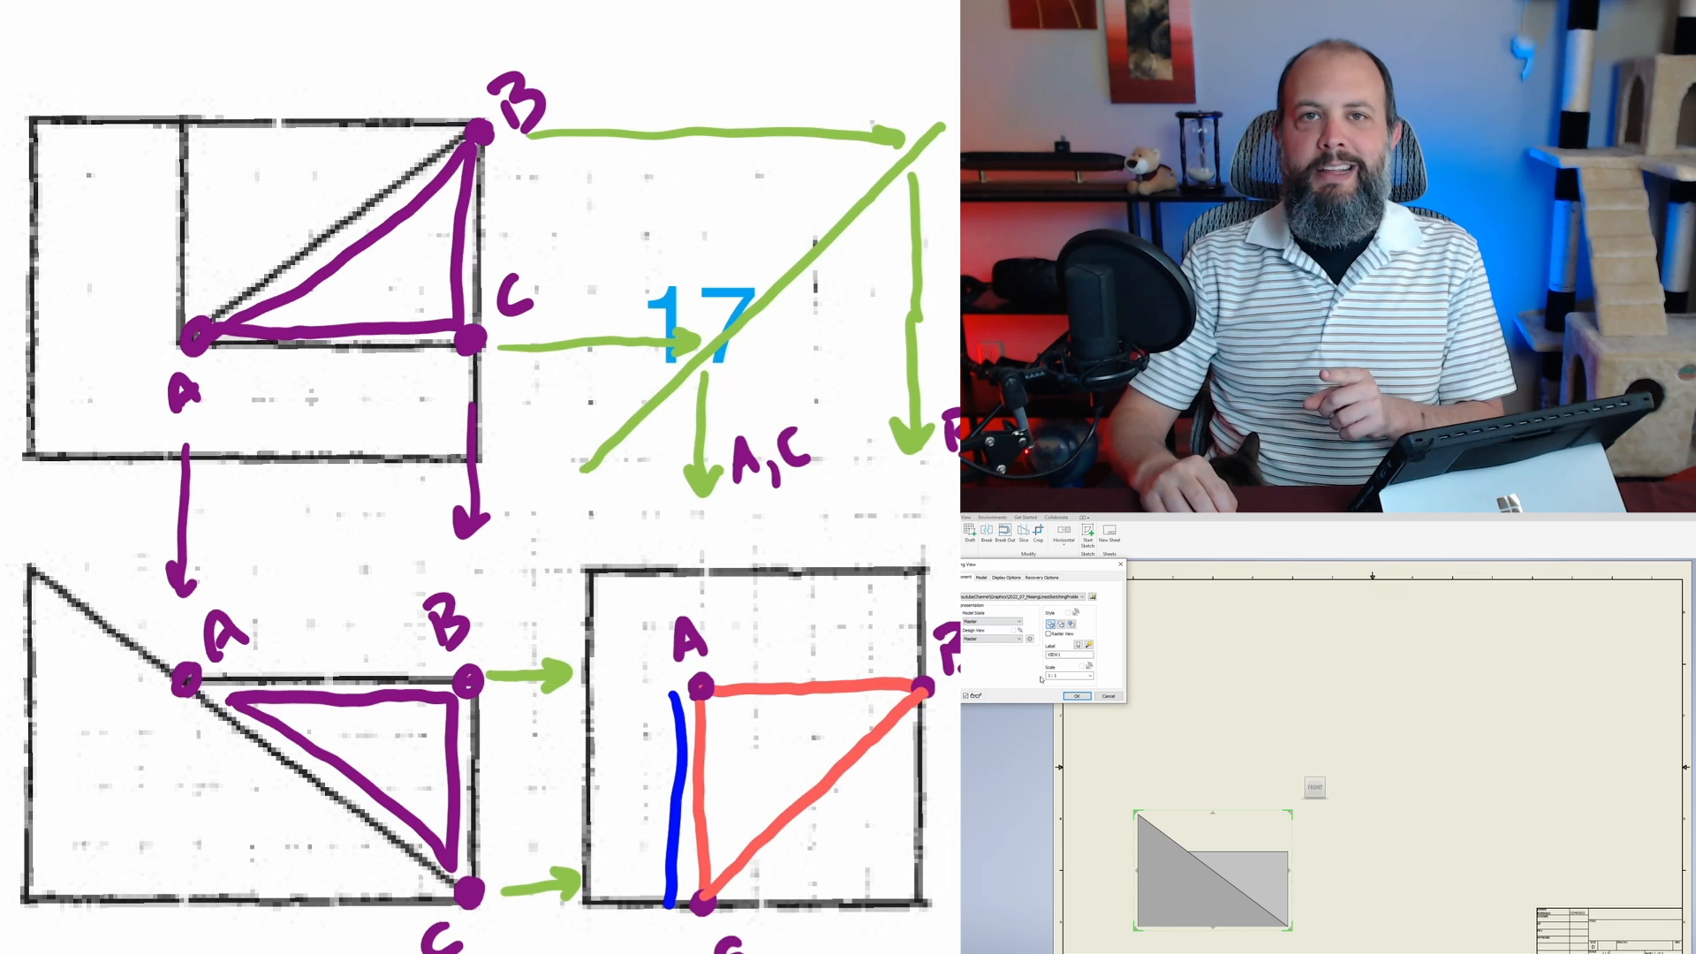
left_click(1076, 695)
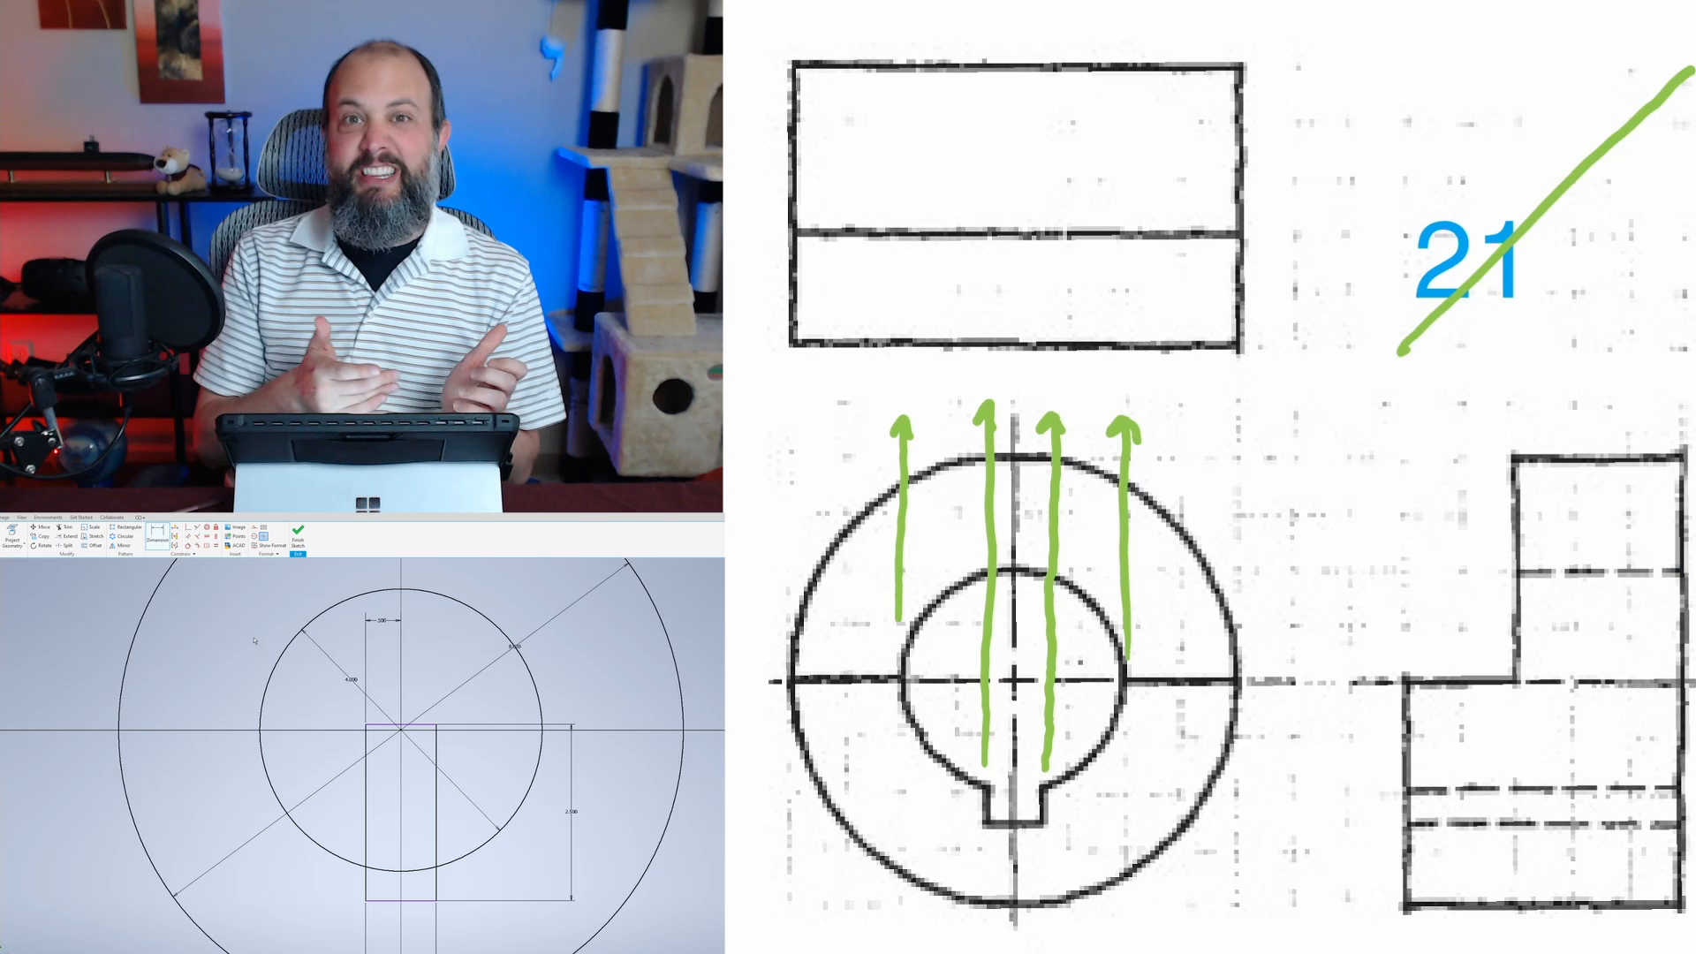
Sketch the keyed ring and place its front base view on the sheet.
left_click(368, 724)
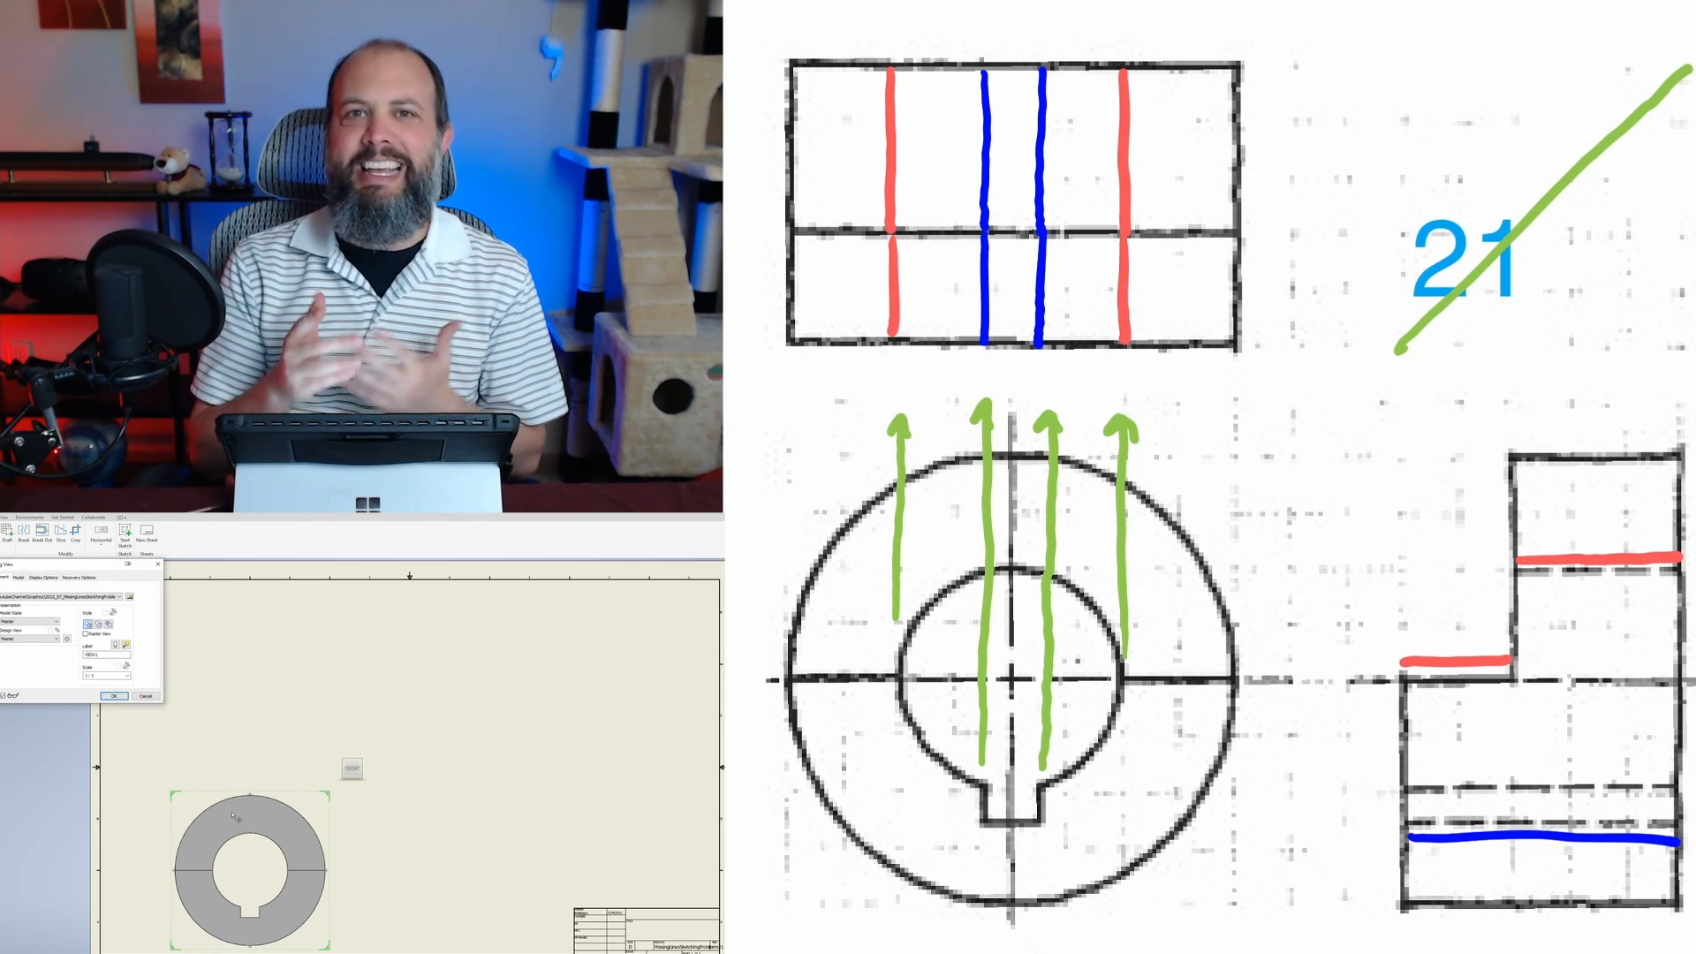
left_click(115, 695)
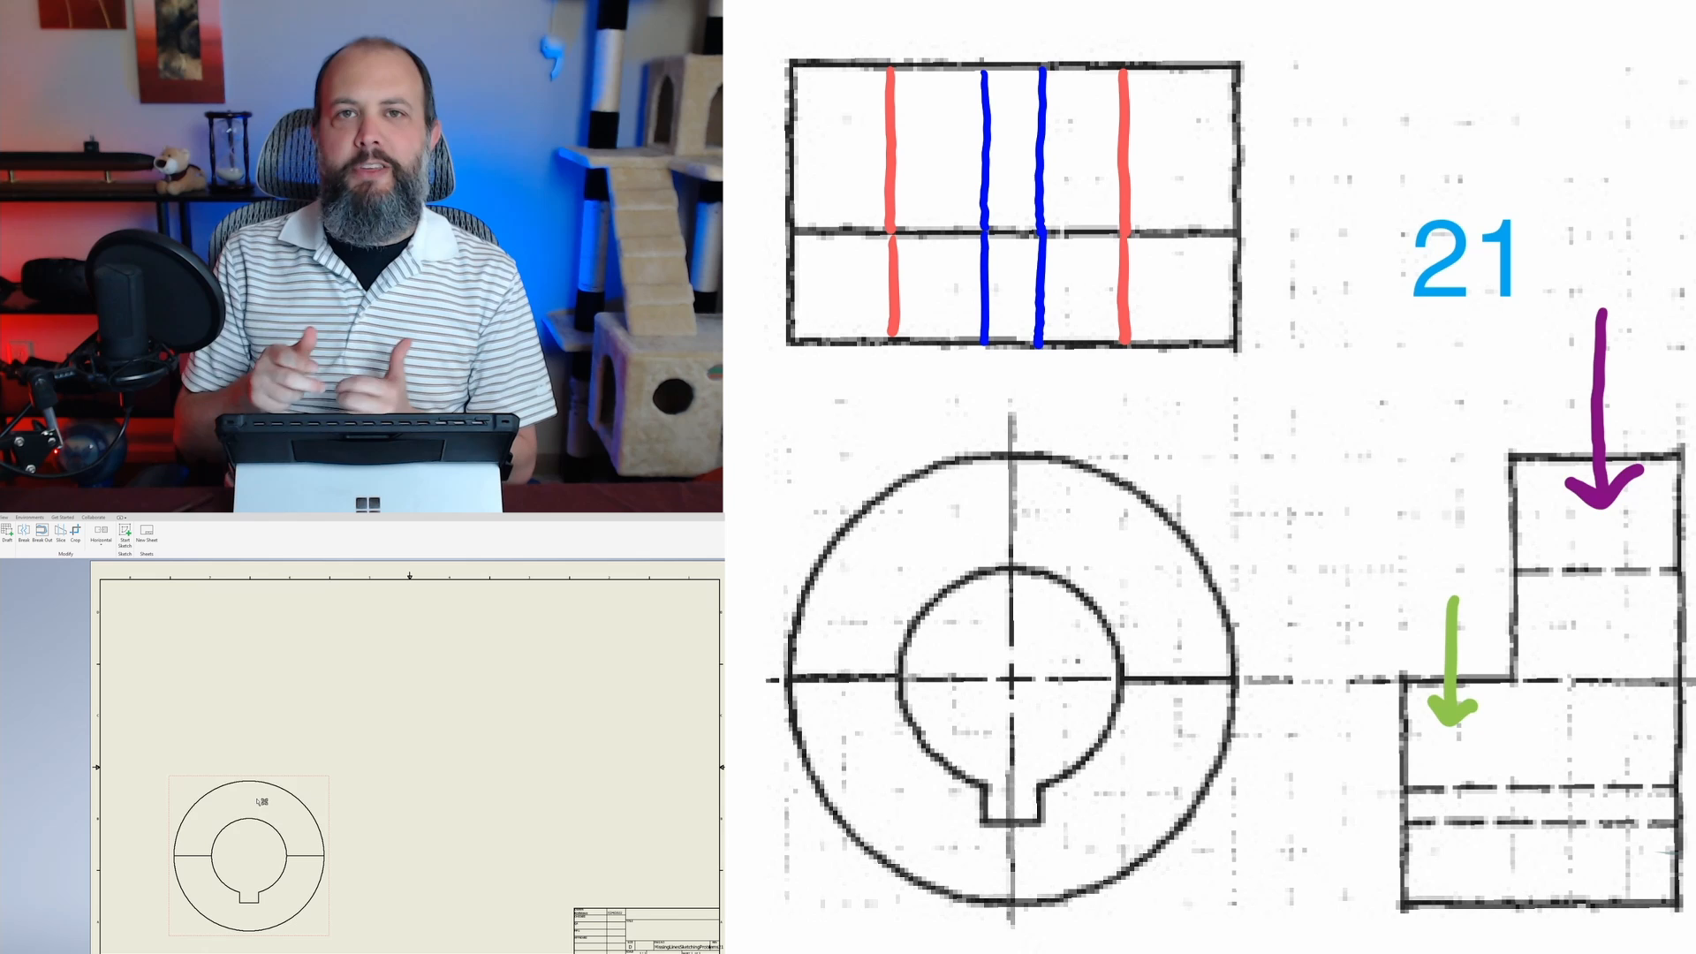